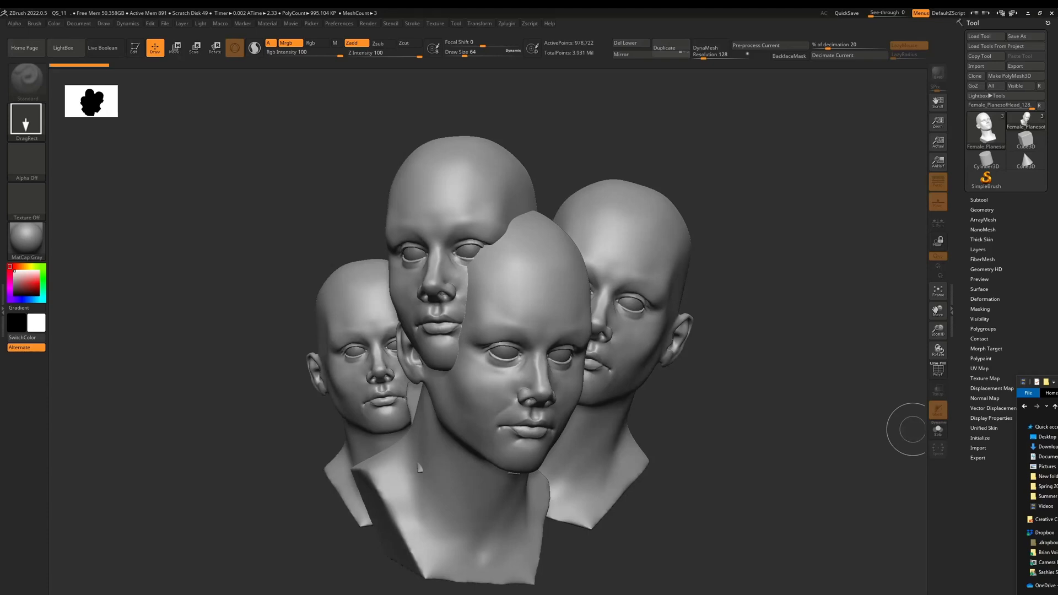
pyautogui.moveTo(683, 424)
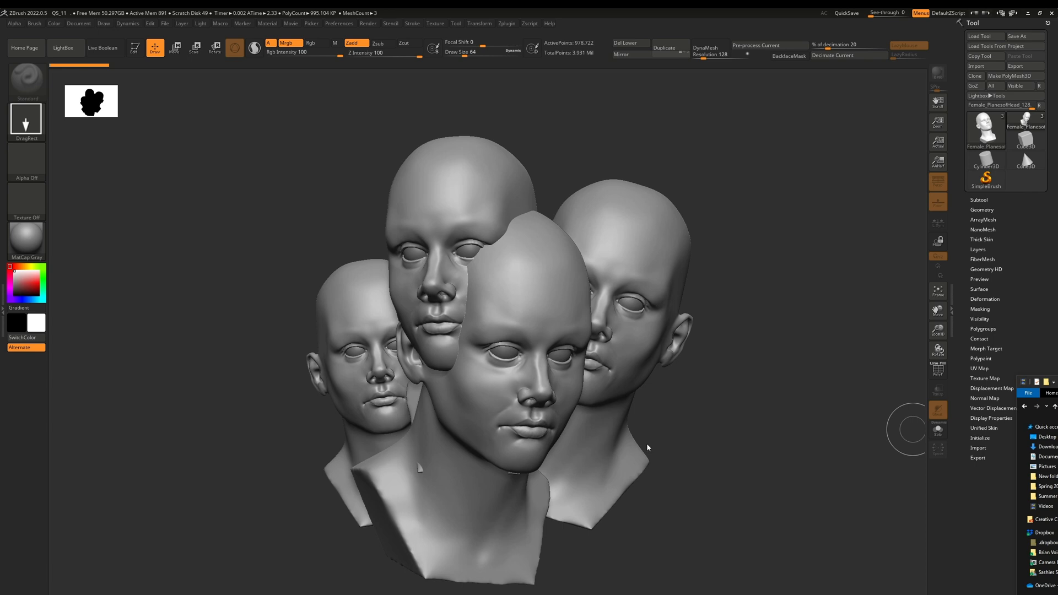
pyautogui.moveTo(568, 449)
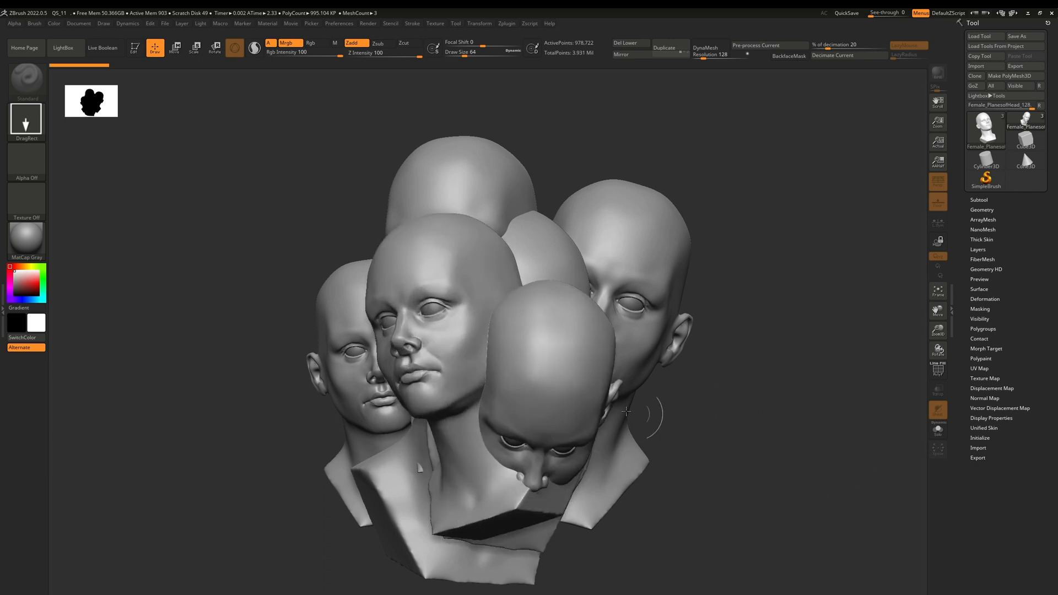
# Put the newest head into 3D Edit mode and rotate it to face forward.
pyautogui.click(135, 48)
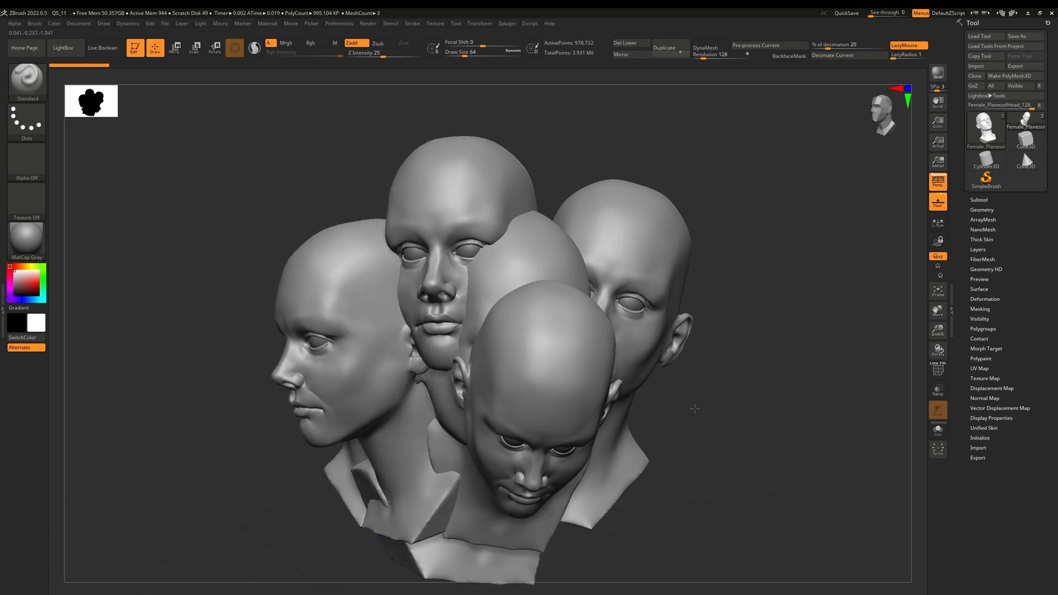
pyautogui.moveTo(695, 409); pyautogui.dragTo(674, 395)
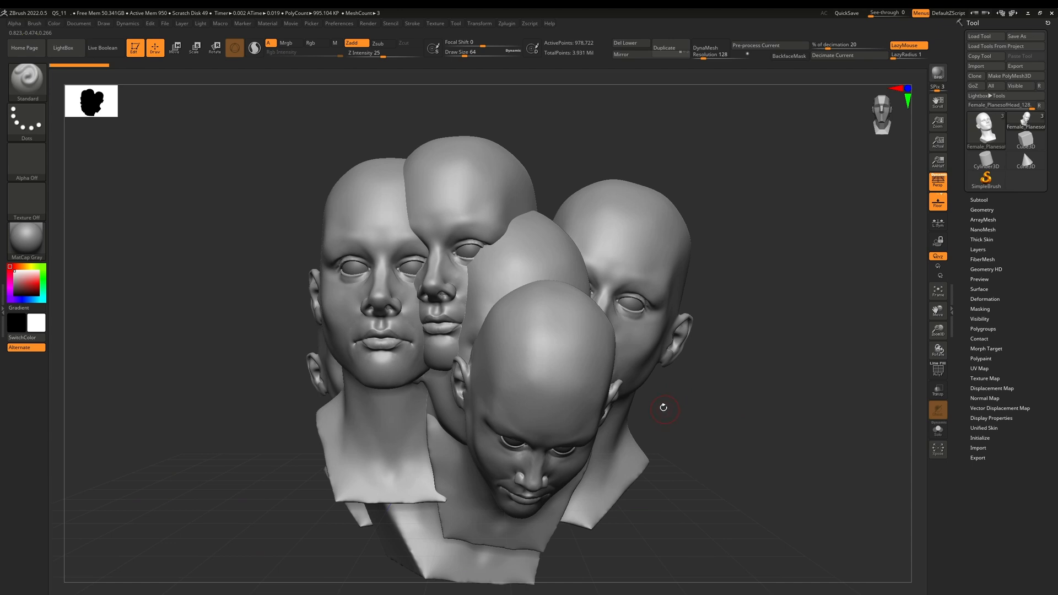
pyautogui.moveTo(579, 404)
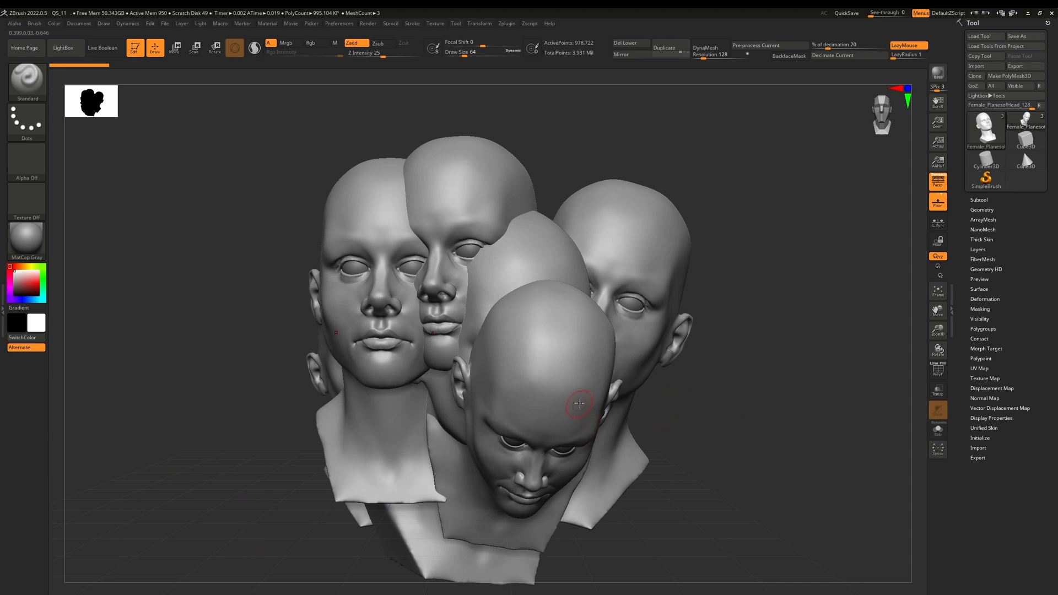
pyautogui.moveTo(577, 403); pyautogui.dragTo(505, 397)
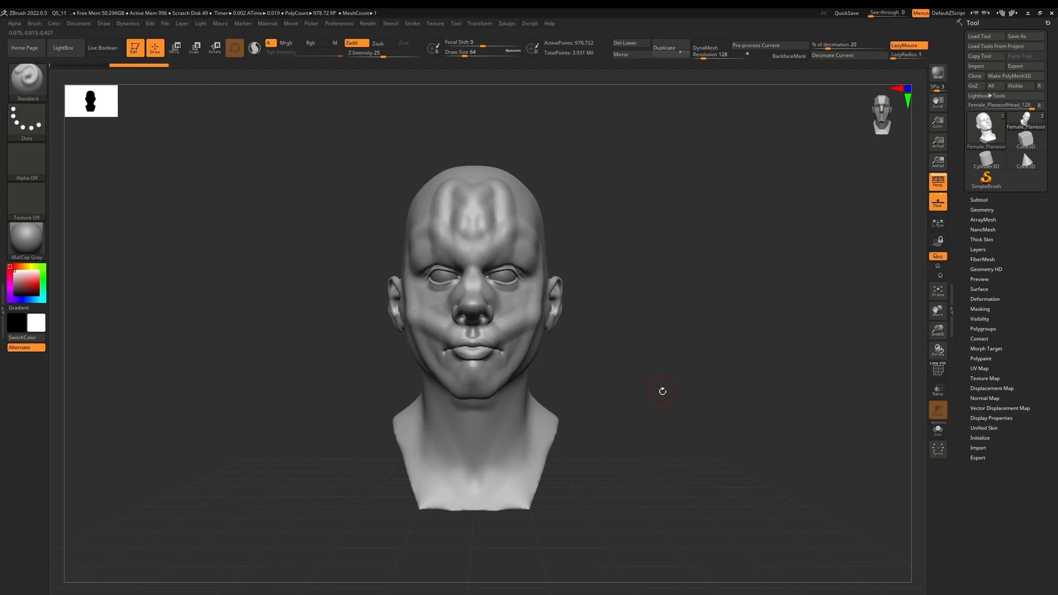
# Turn off Edit mode so the head is no longer editable in 3D.
pyautogui.click(135, 47)
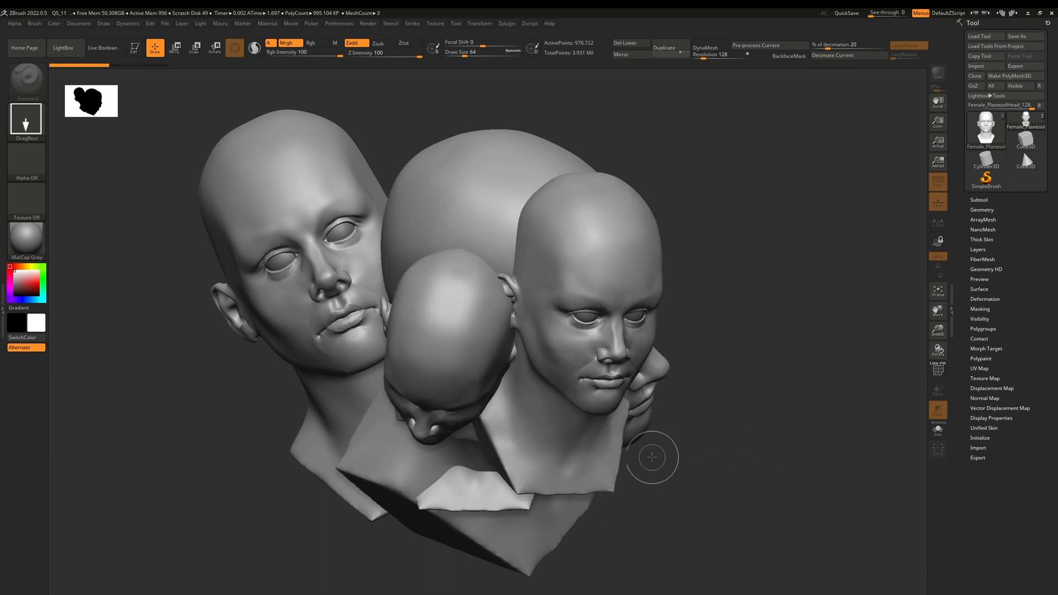
pyautogui.moveTo(648, 452)
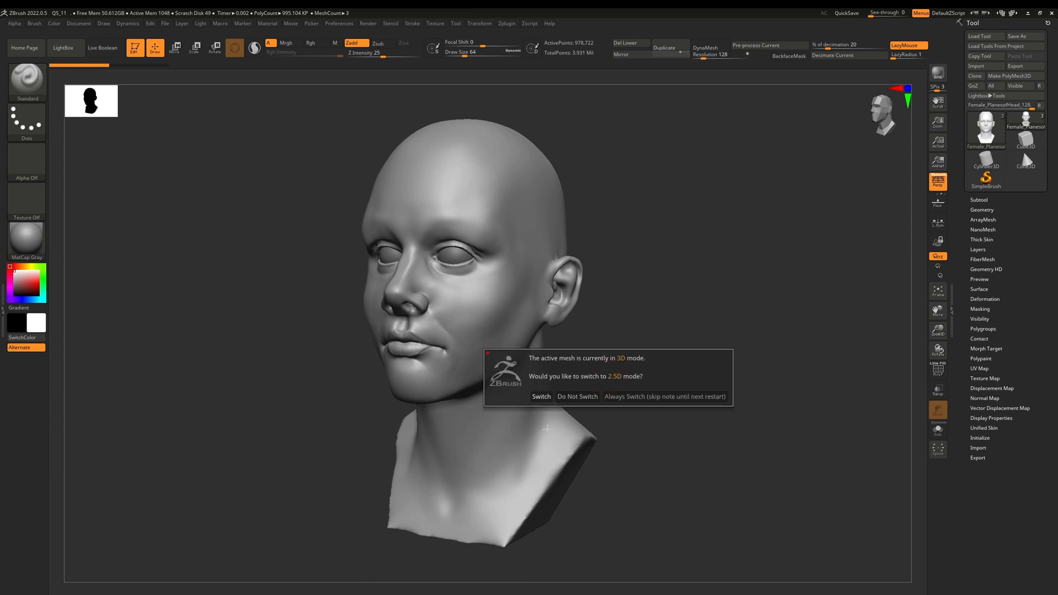
# Answer the 2.5D prompt, stamp a small and a large head, then turn the bust sideways.
pyautogui.click(541, 396)
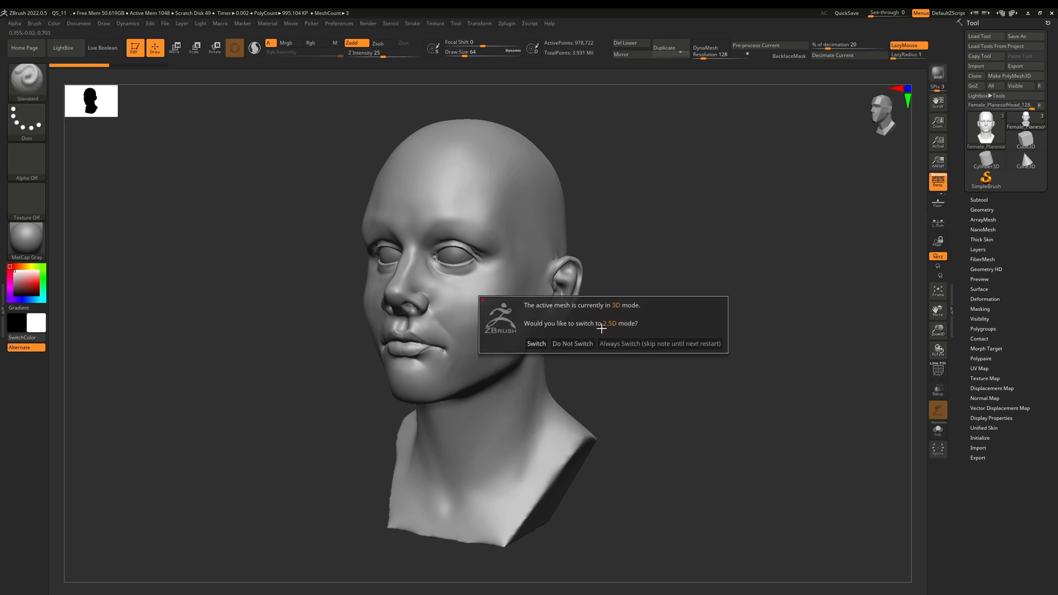
pyautogui.moveTo(565, 389)
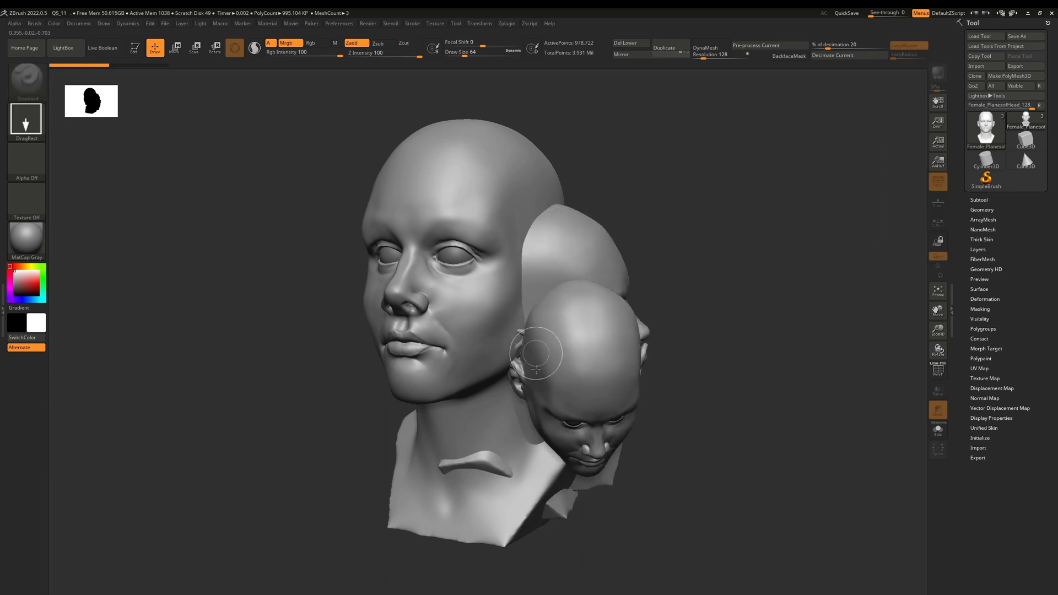
pyautogui.moveTo(537, 354); pyautogui.dragTo(442, 331)
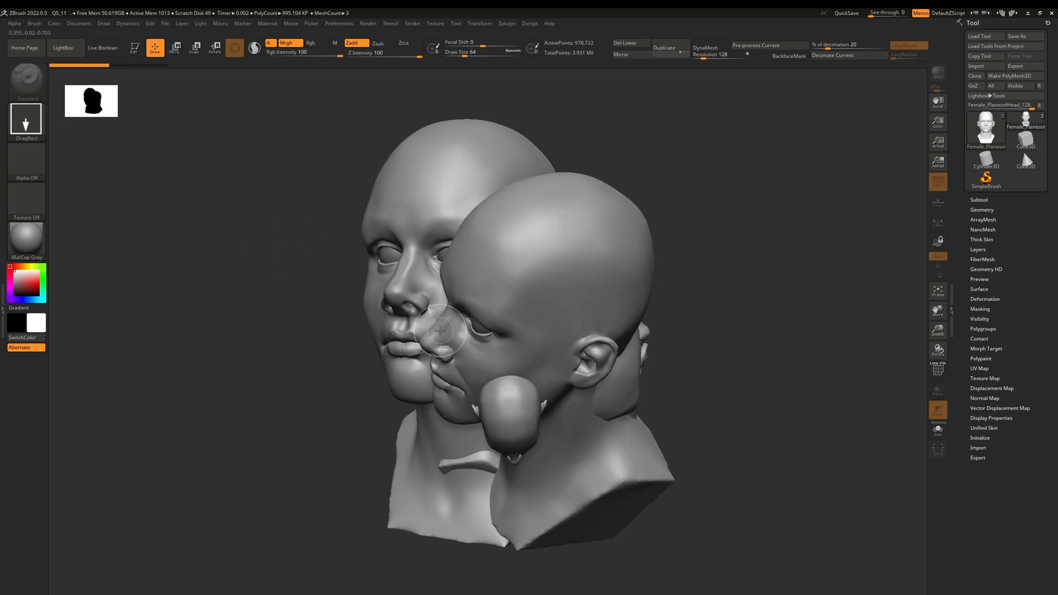
pyautogui.moveTo(442, 331); pyautogui.dragTo(664, 322)
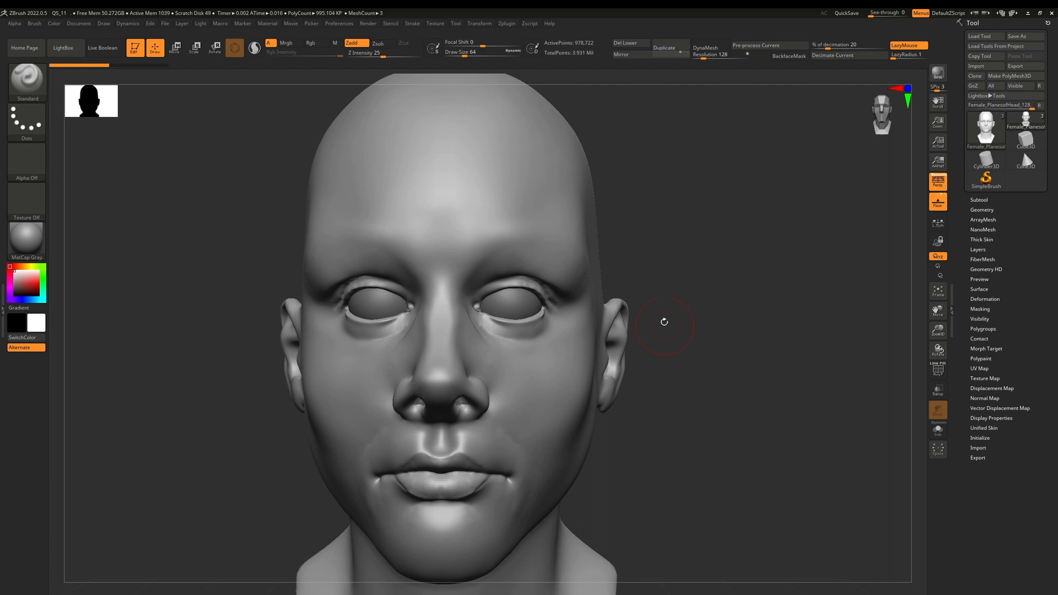
pyautogui.moveTo(664, 322); pyautogui.dragTo(637, 403)
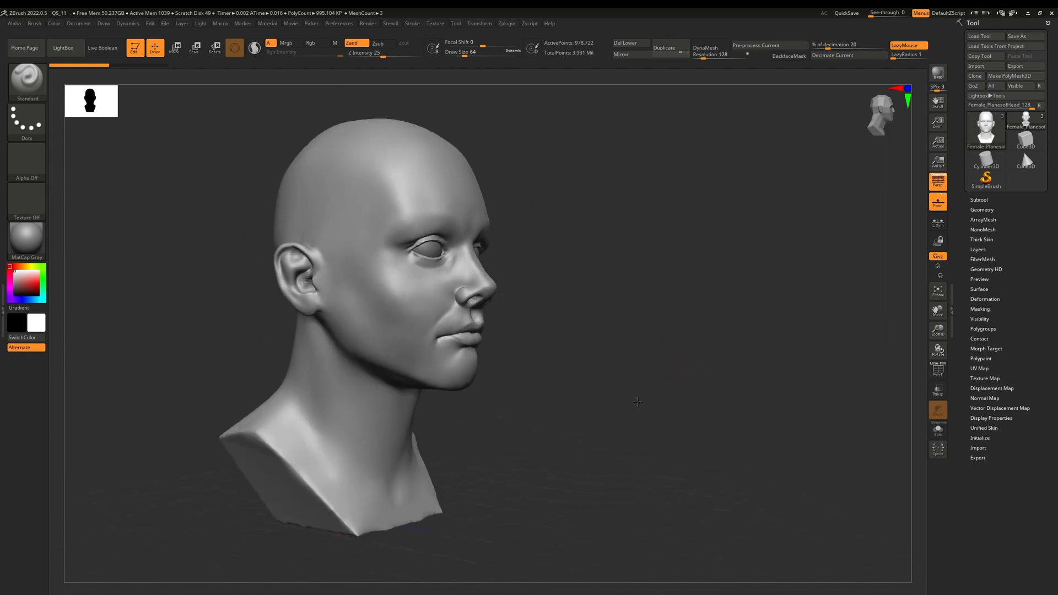